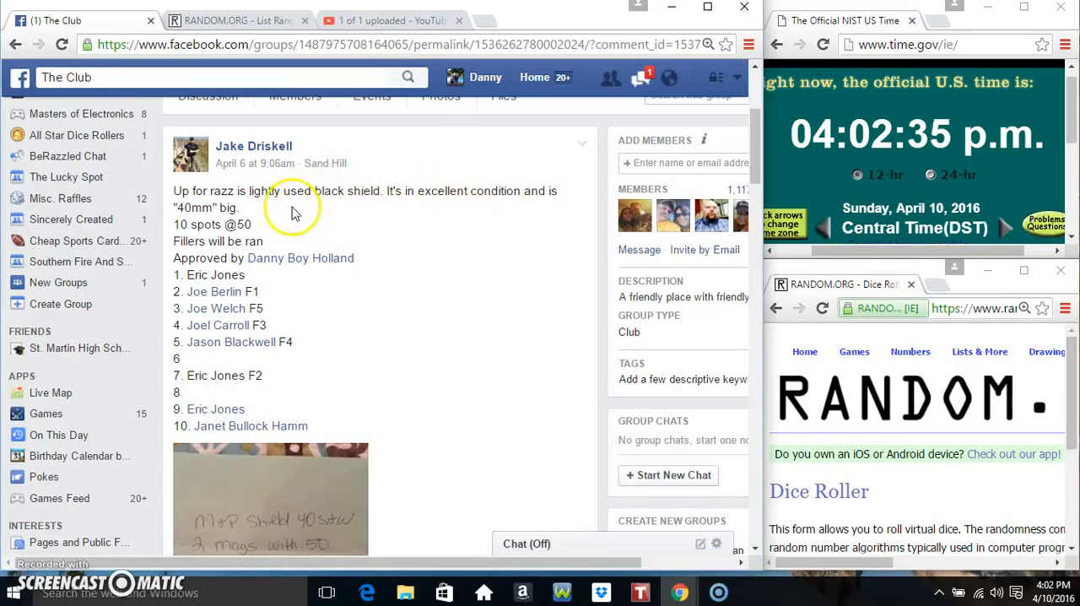
Post a 'live' comment below 'setting up' on the raffle post and show the clock
{"action": "scroll", "scroll_direction": "down", "scroll_amount": 3}
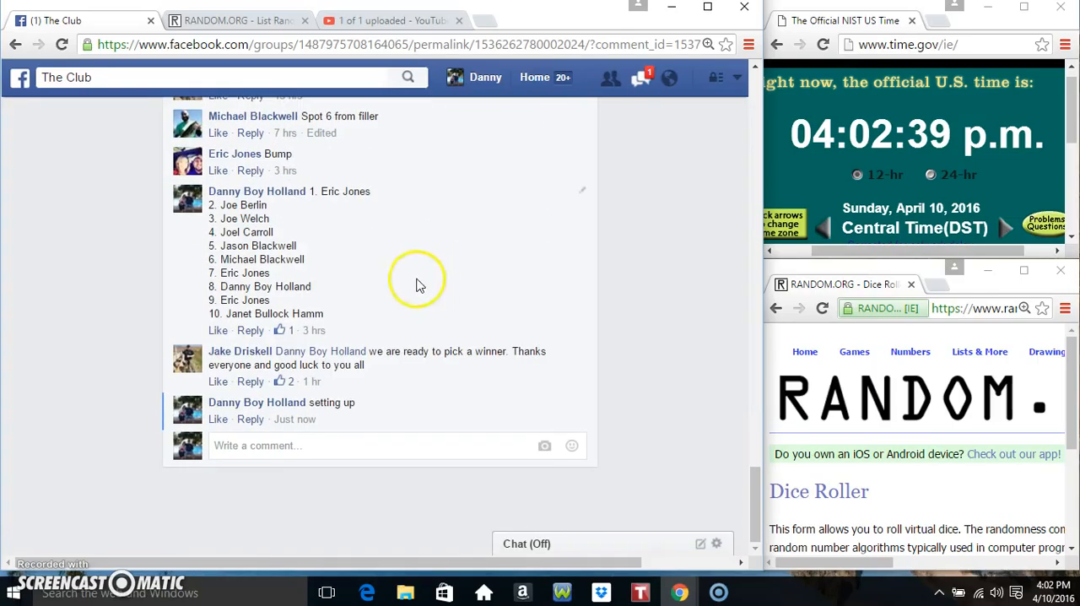
{"action": "left_click_drag", "start_coordinate": [312, 191], "coordinate": [270, 300]}
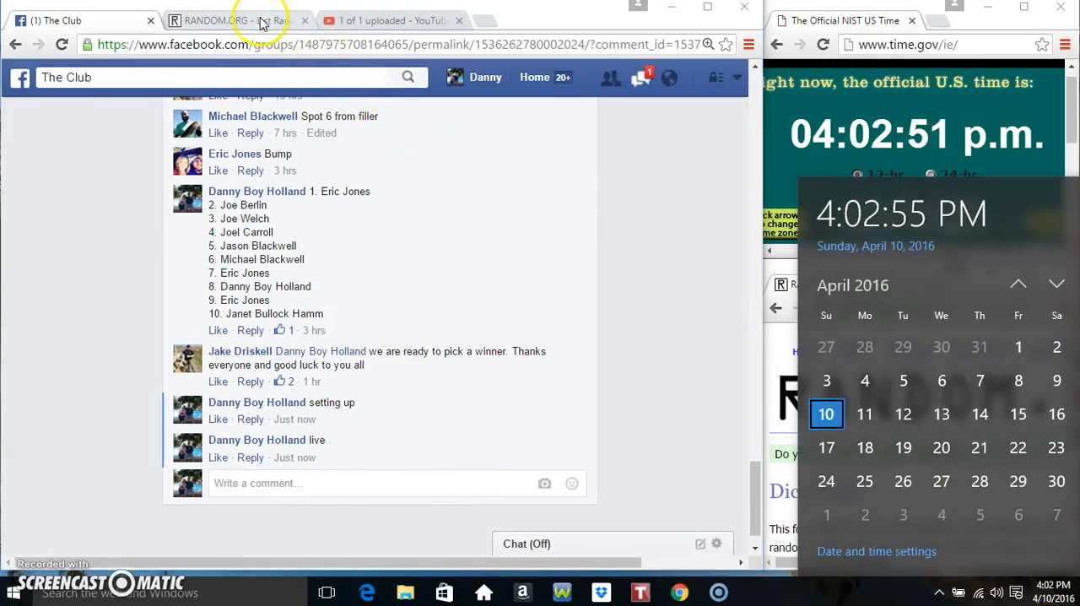
Switch to the List Randomizer holding ten raffle names and roll the two dice
{"action": "left_click", "coordinate": [237, 20]}
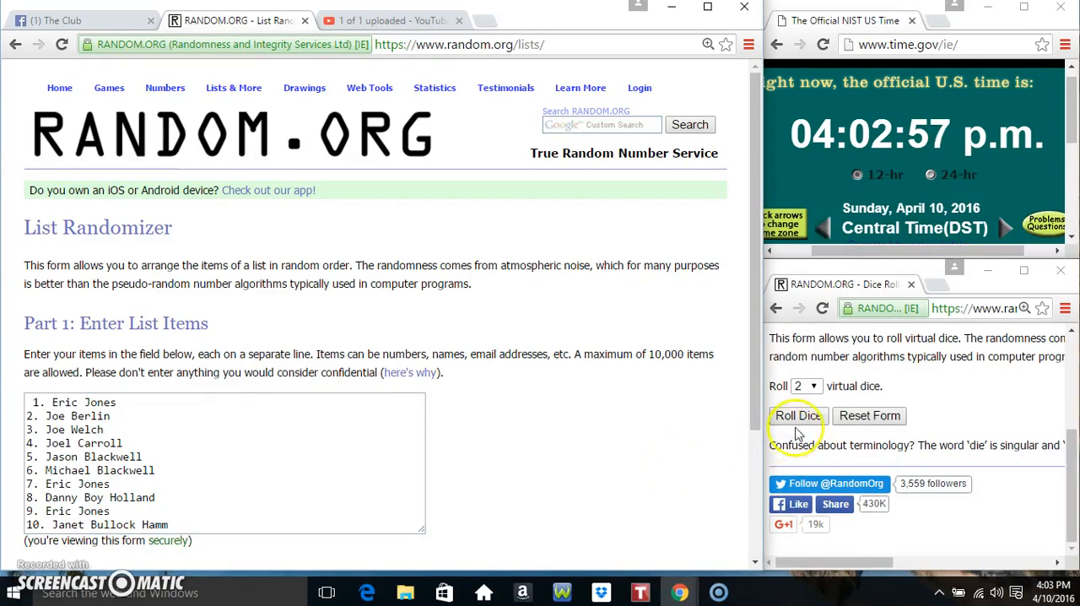
{"action": "left_click", "coordinate": [797, 415]}
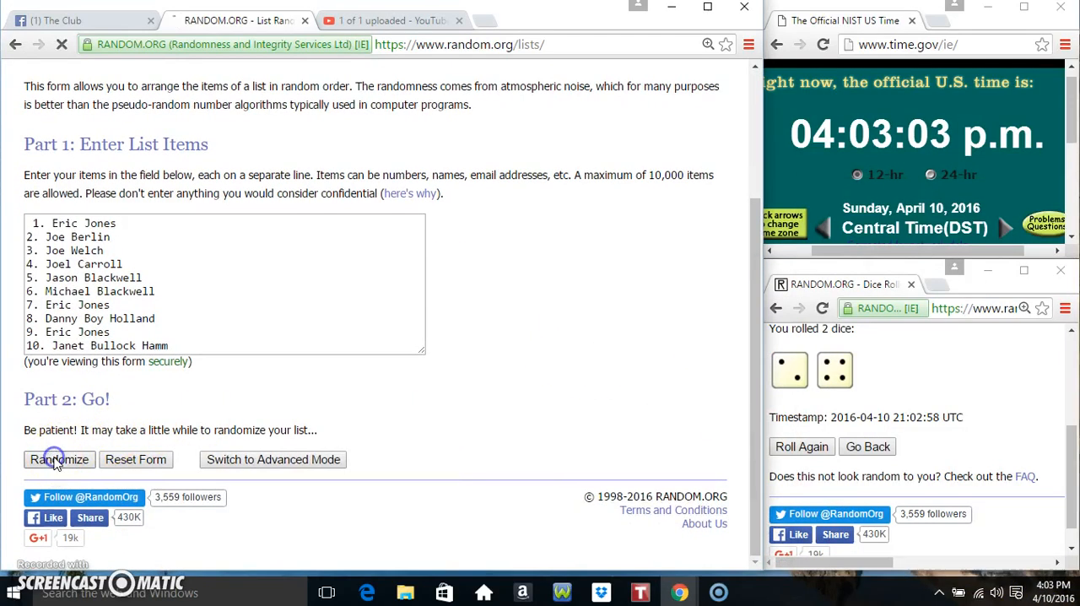
Shuffle the ten raffle names six times, then return to the Facebook raffle post
{"action": "left_click", "coordinate": [58, 459]}
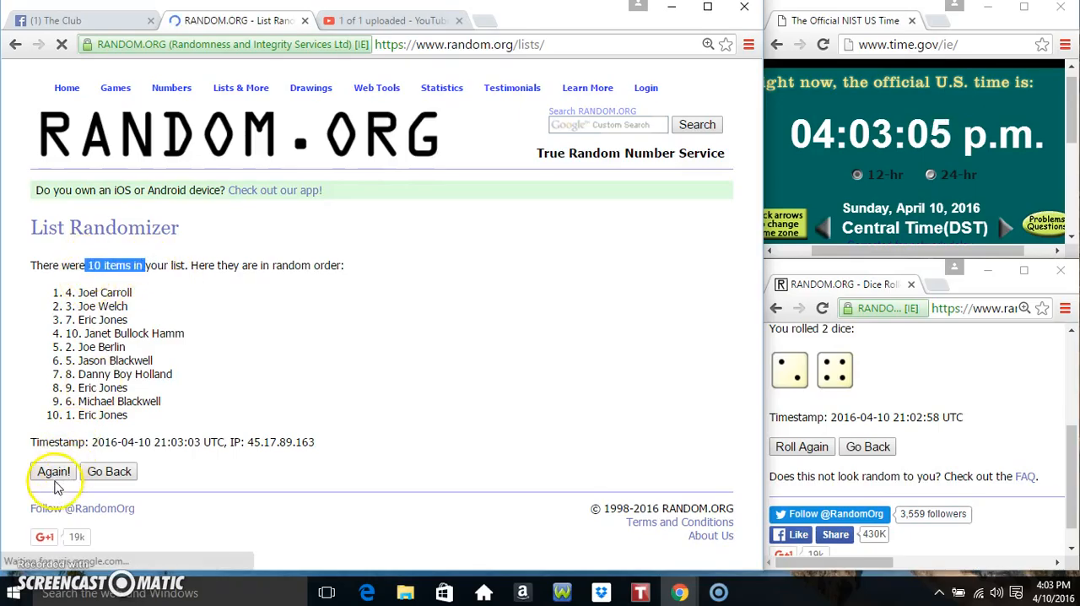
{"action": "left_click", "coordinate": [54, 471]}
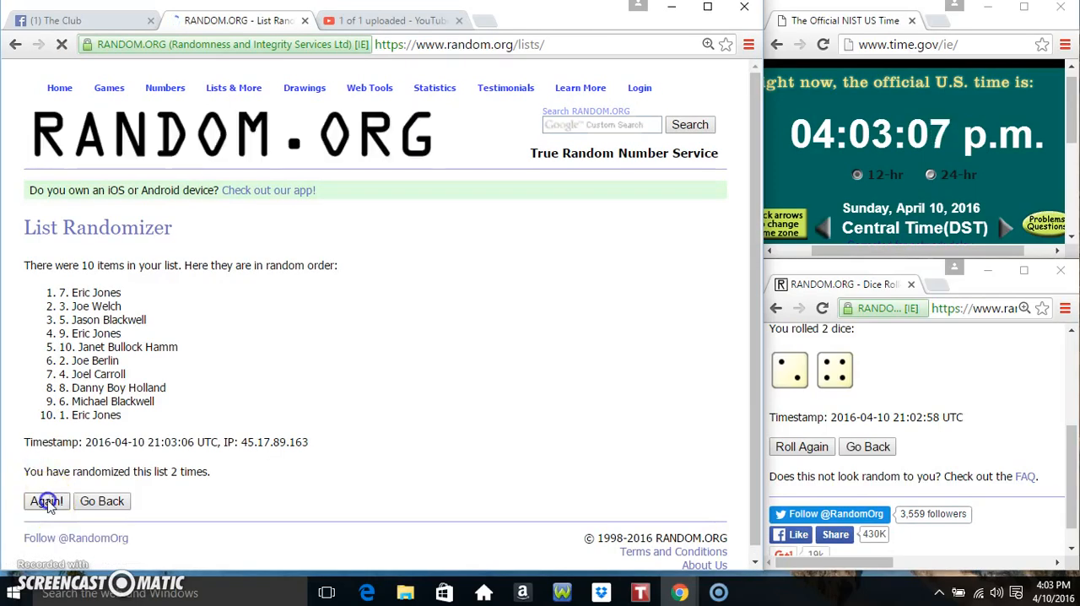
{"action": "left_click", "coordinate": [46, 501]}
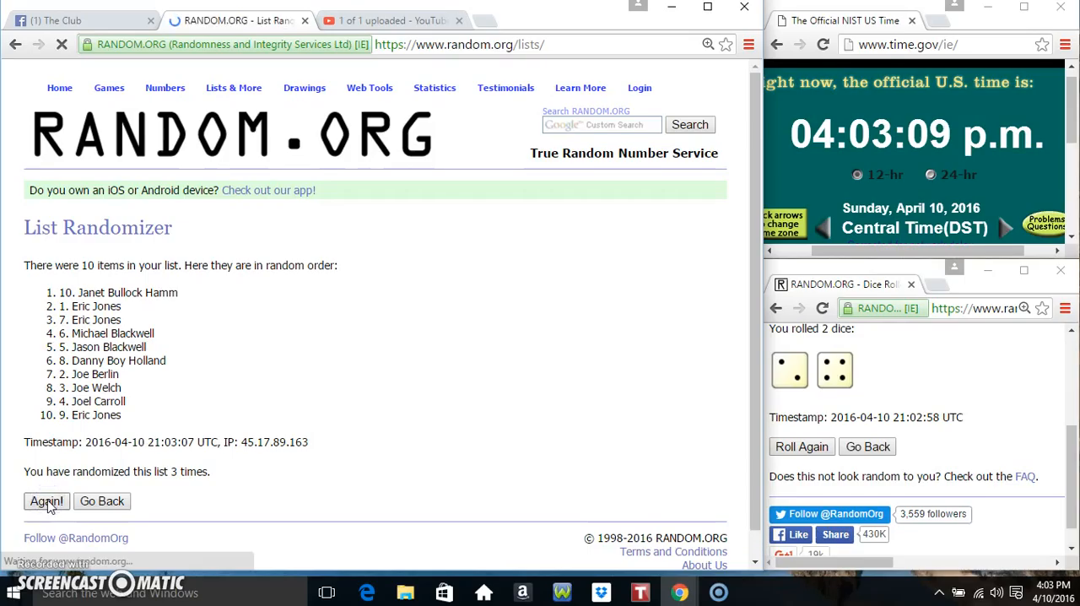
{"action": "left_click", "coordinate": [46, 501]}
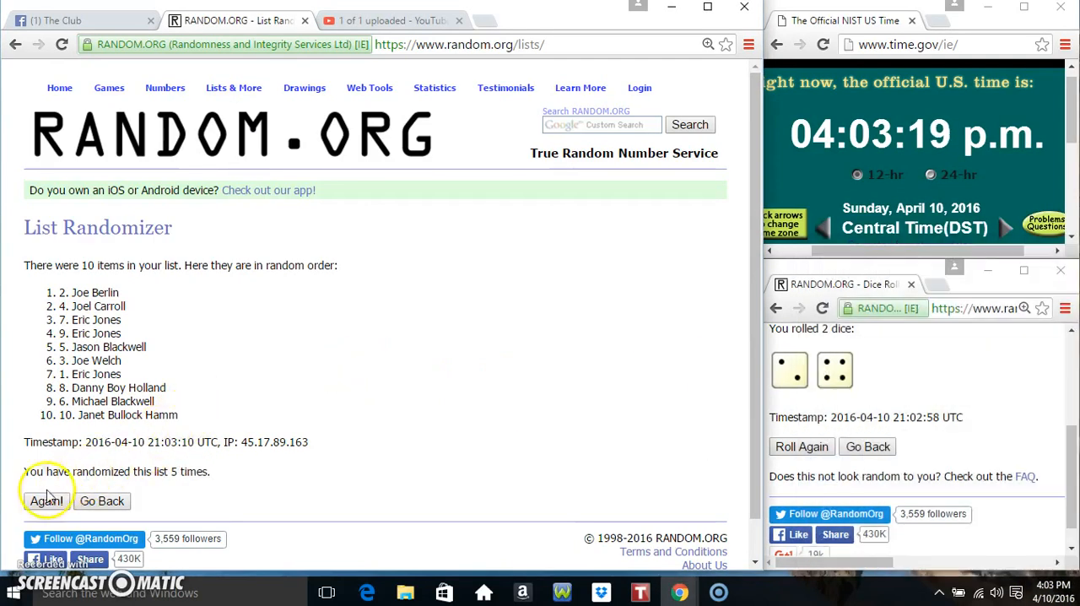
{"action": "left_click", "coordinate": [45, 500]}
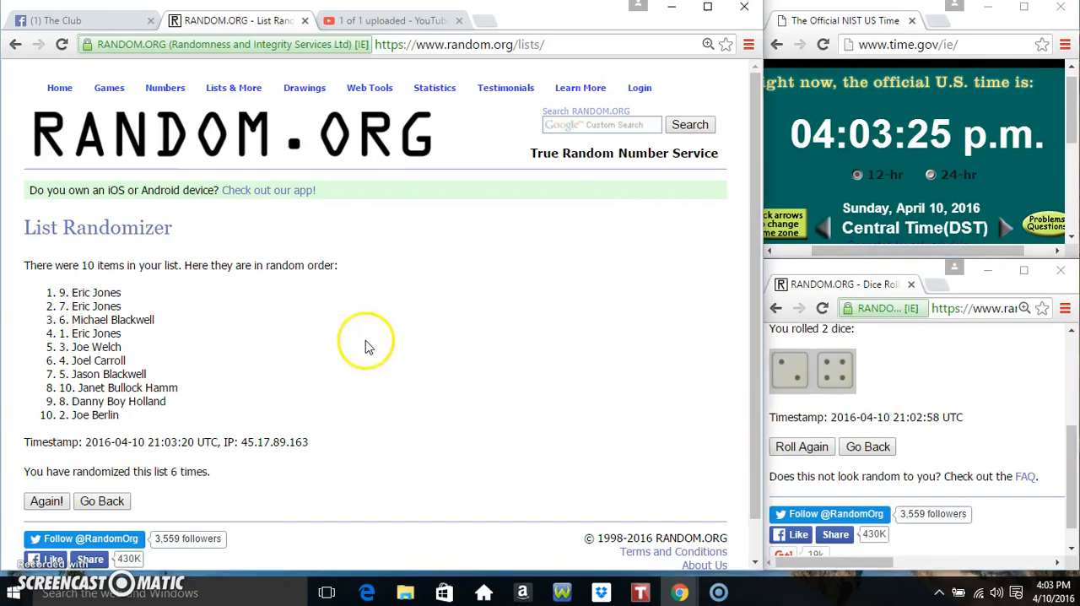
{"action": "left_click", "coordinate": [80, 20]}
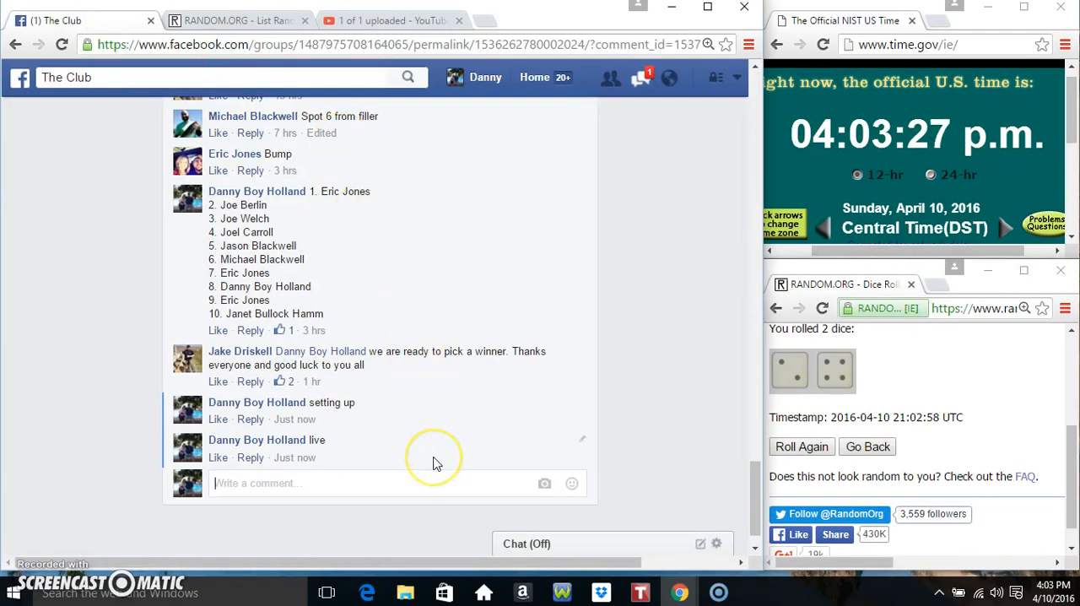